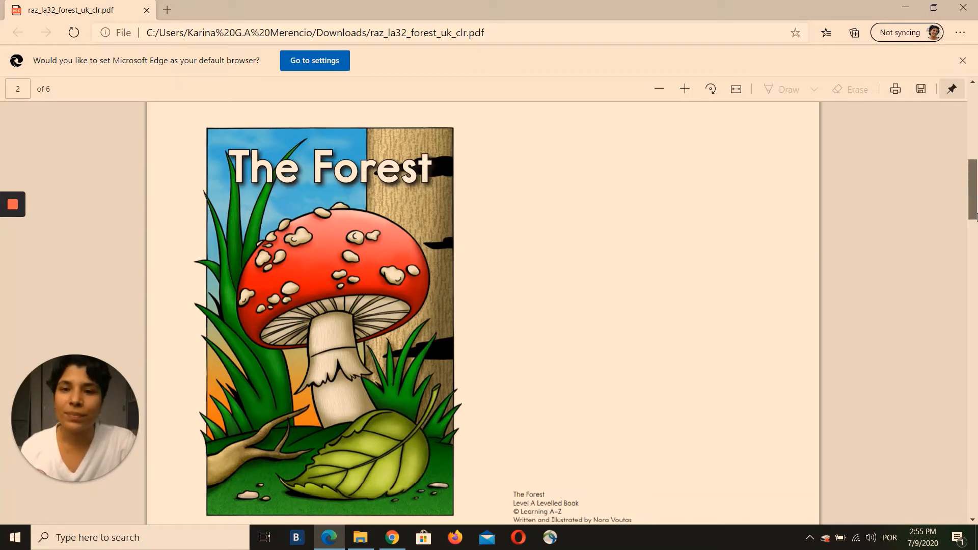
Scroll past the cover and credits to page 3 with the tree and squirrel pictures.
scroll("down", 3)
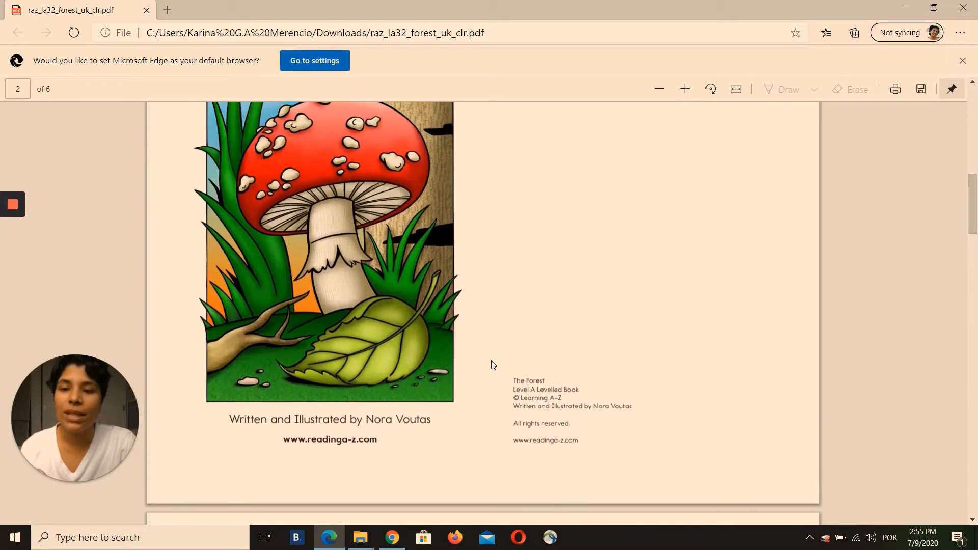
mouse_move(475, 429)
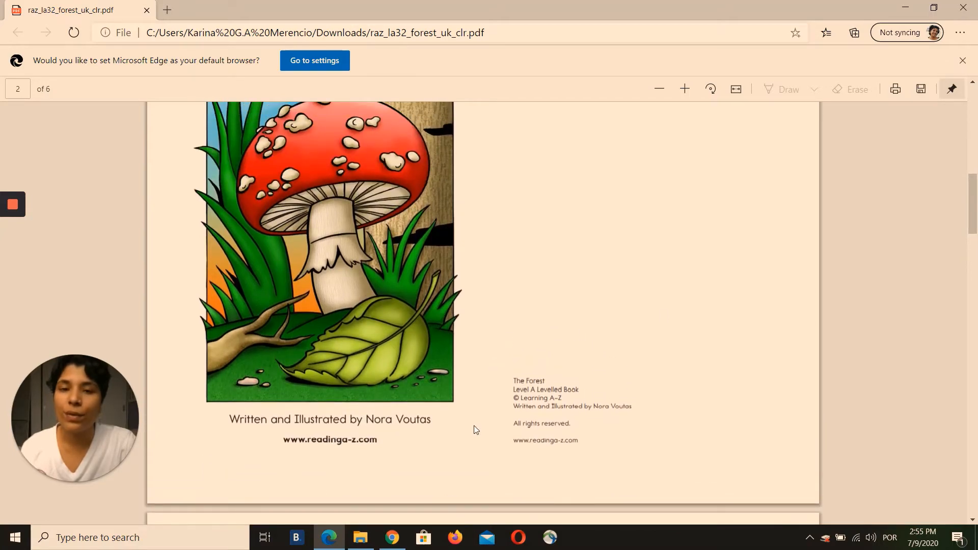
scroll("down", 3)
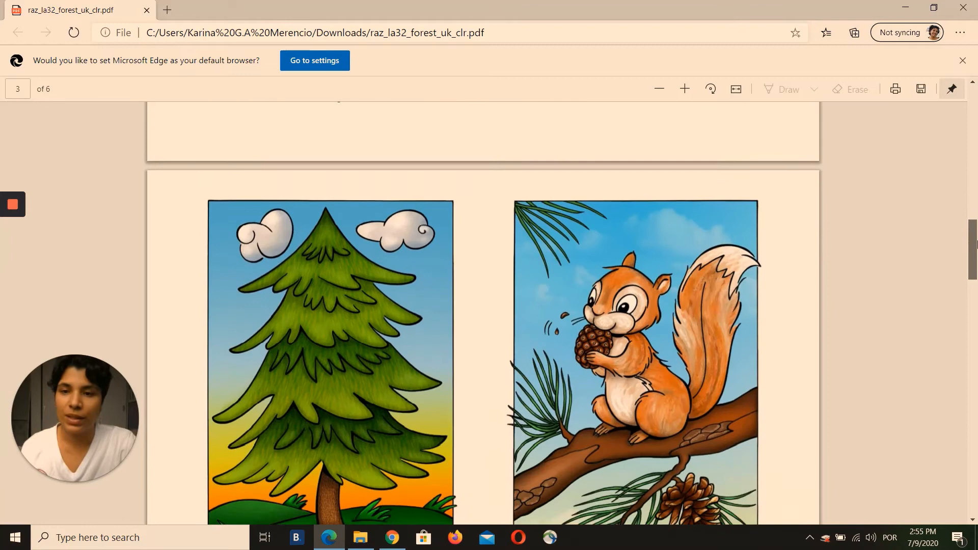
Highlight 'This is a squirrel.' and scroll on toward the rabbit and deer page.
scroll("down", 3)
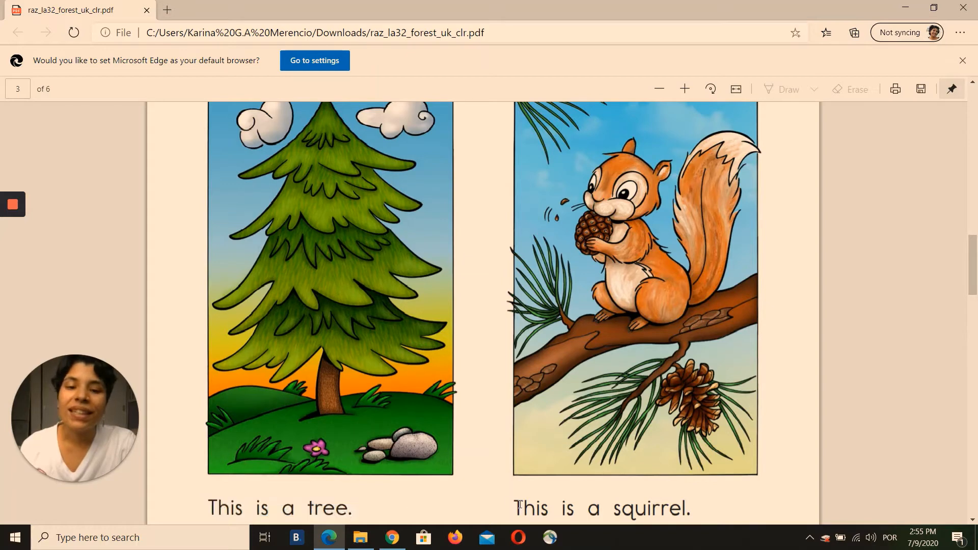
left_click_drag(517, 508, 601, 508)
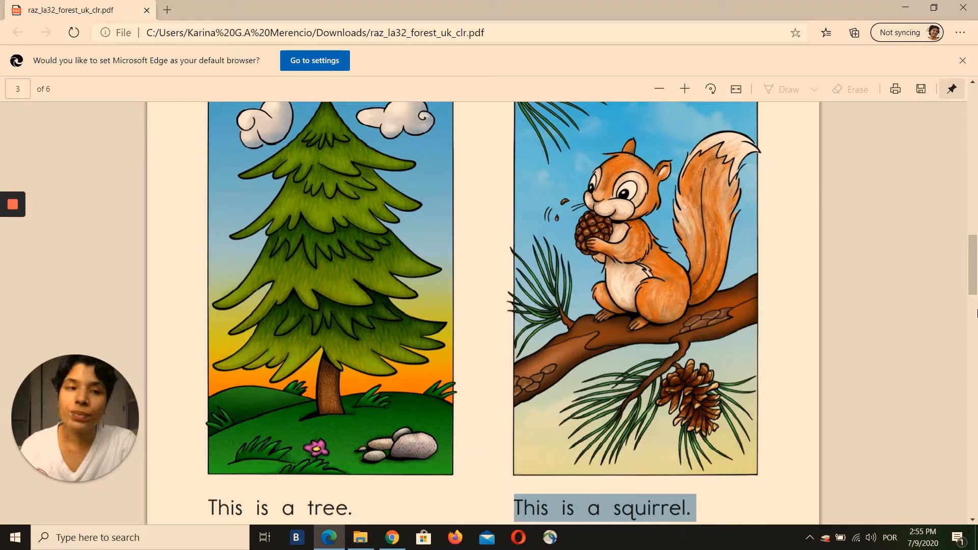
scroll("down", 3)
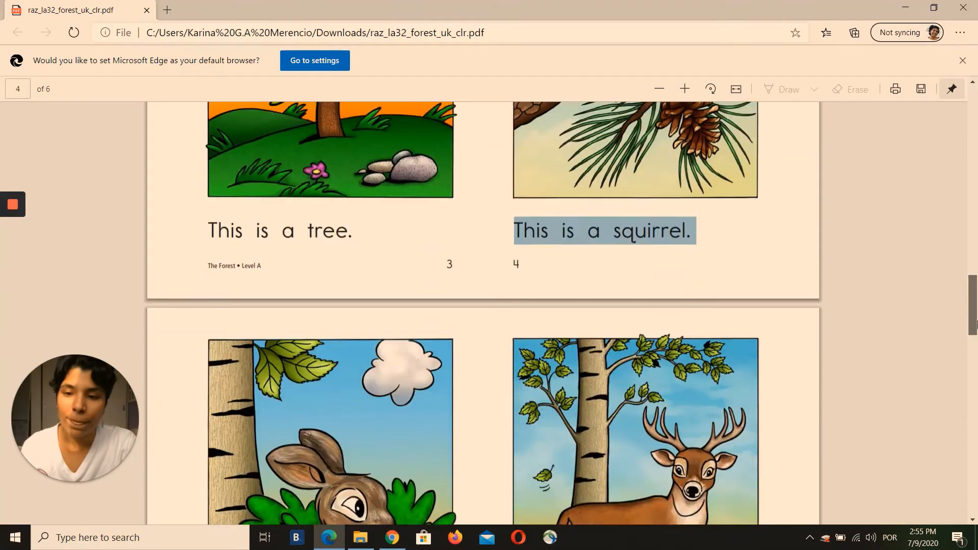
Highlight 'This is a deer.' and scroll on to the fox and mushroom page.
scroll("down", 3)
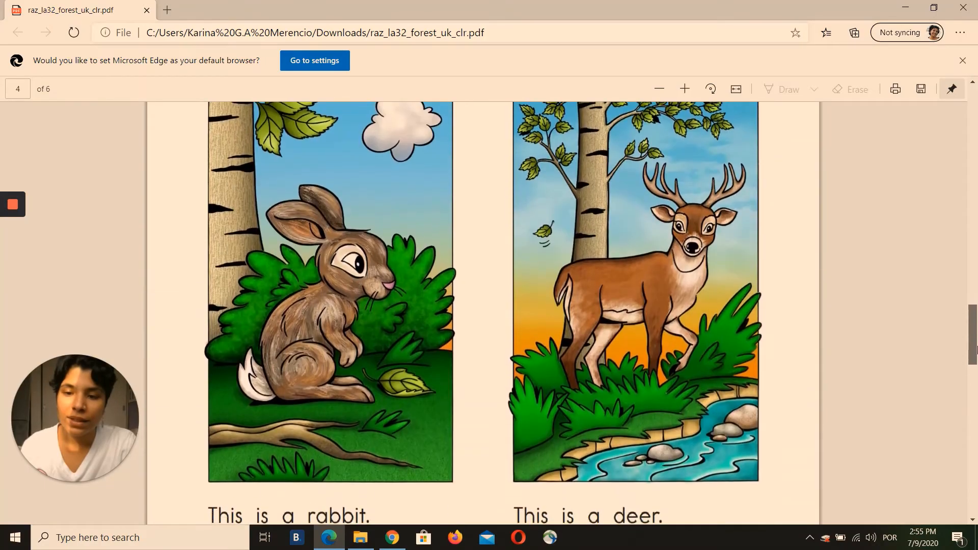
scroll("down", 3)
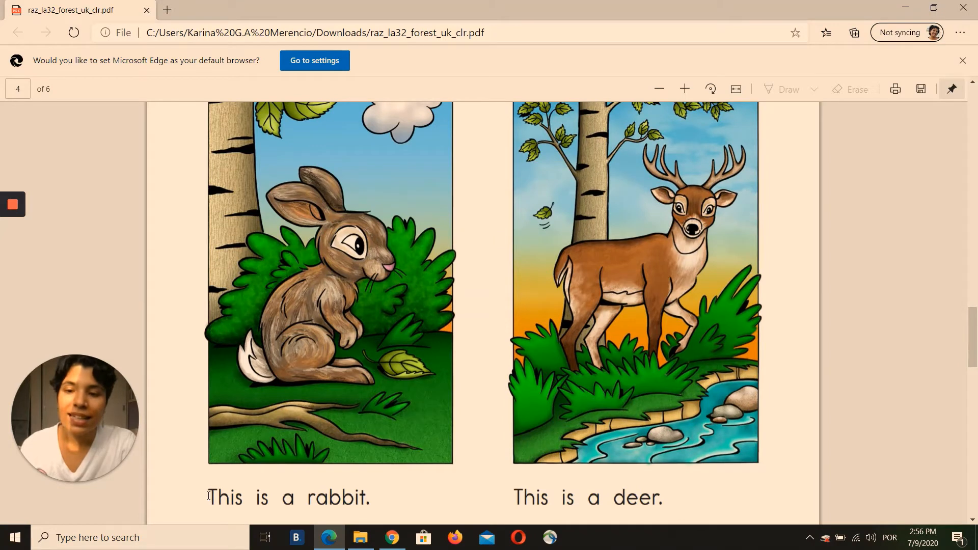
left_click_drag(209, 497, 312, 498)
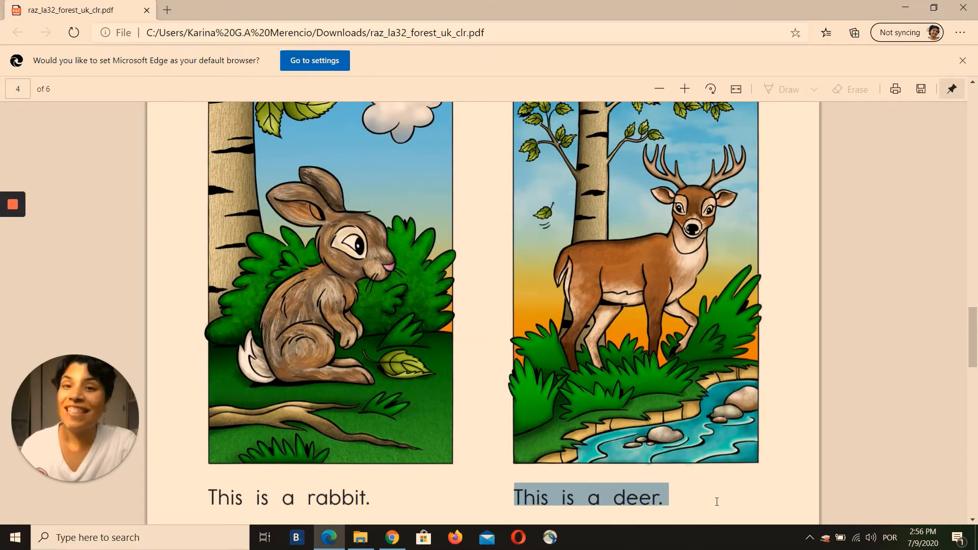
scroll("down", 3)
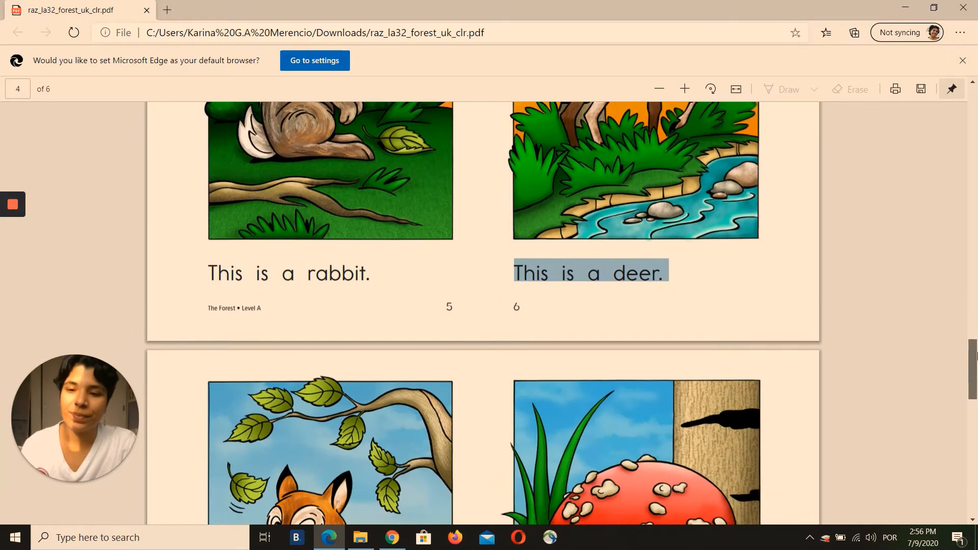
scroll("down", 3)
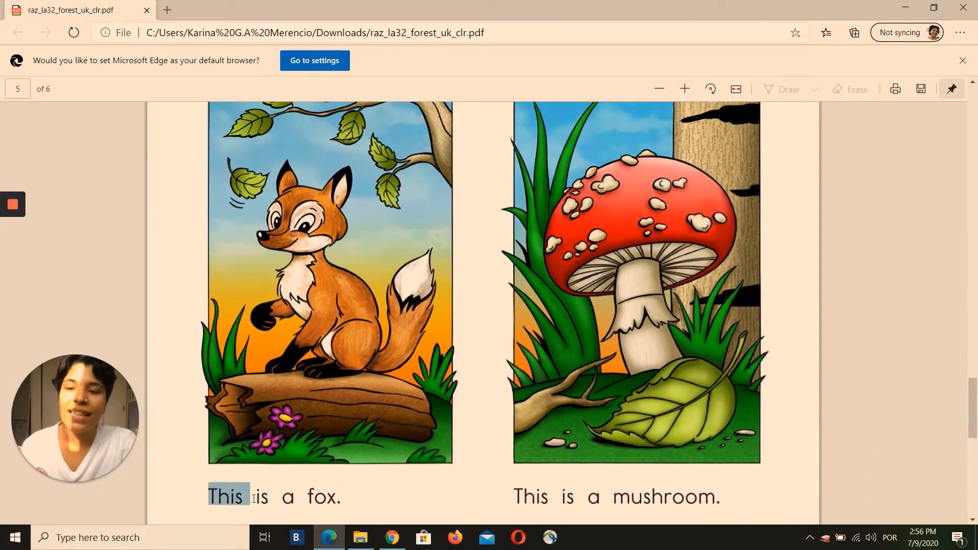
Highlight 'This is a fox.' then 'This is a mushroom.' and scroll toward the last page.
left_click_drag(252, 497, 315, 496)
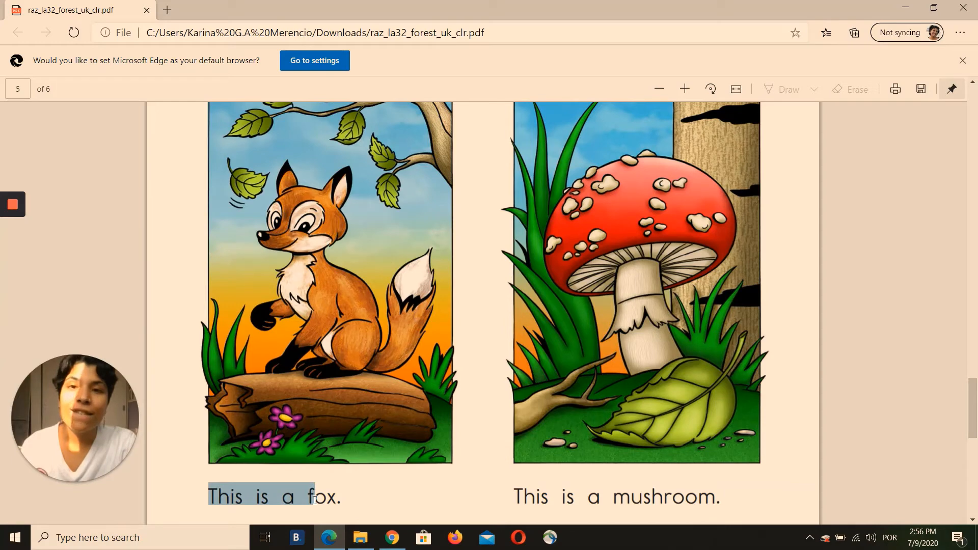
left_click(501, 487)
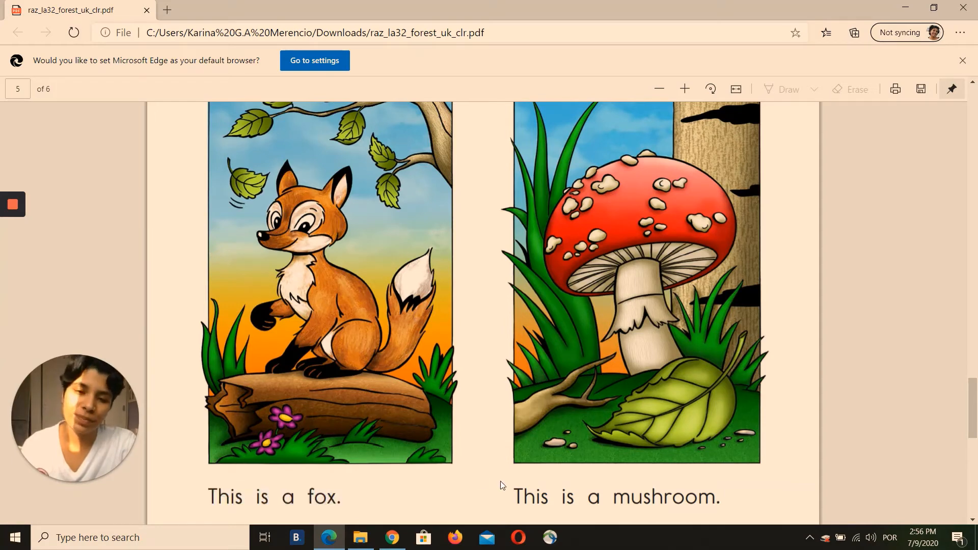
left_click_drag(514, 498, 597, 497)
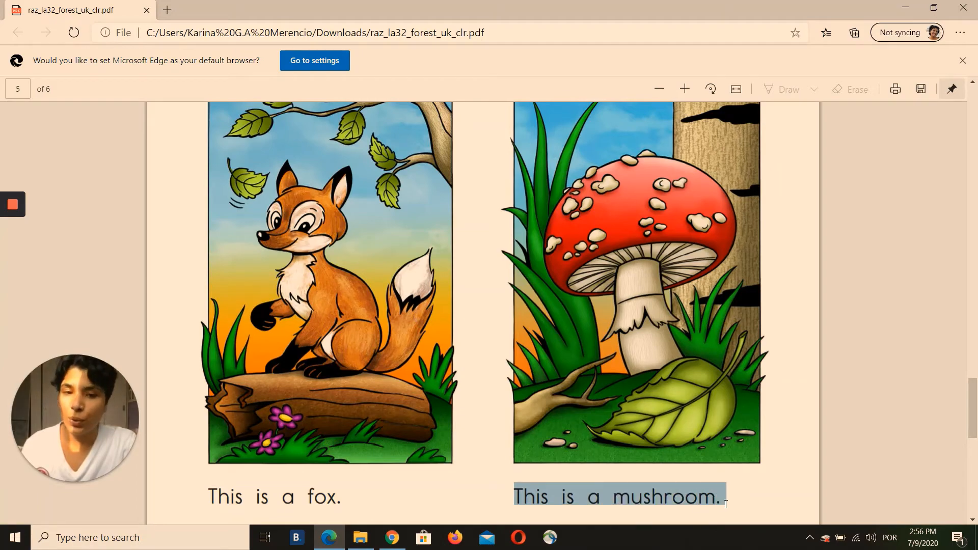
scroll("down", 3)
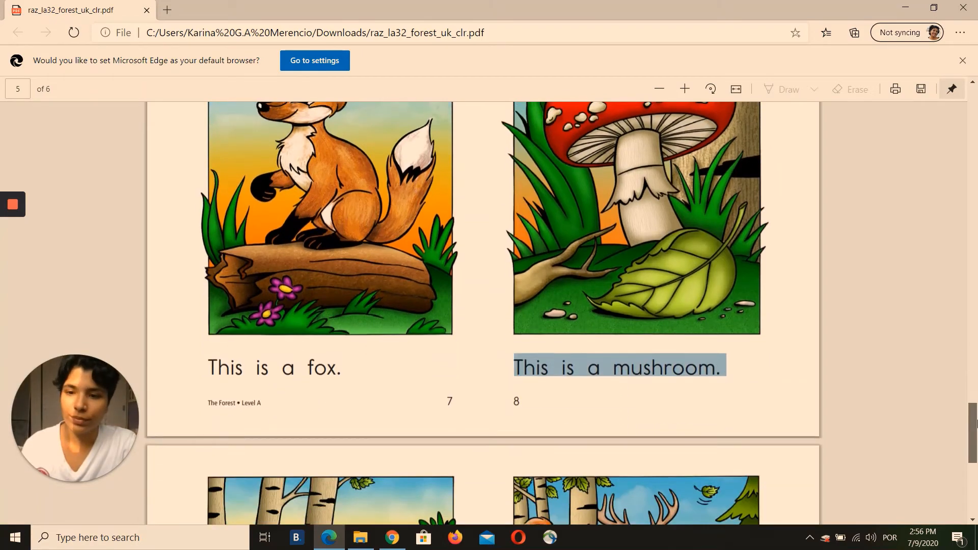
Reach page 6 and highlight the stream and forest captions.
scroll("down", 3)
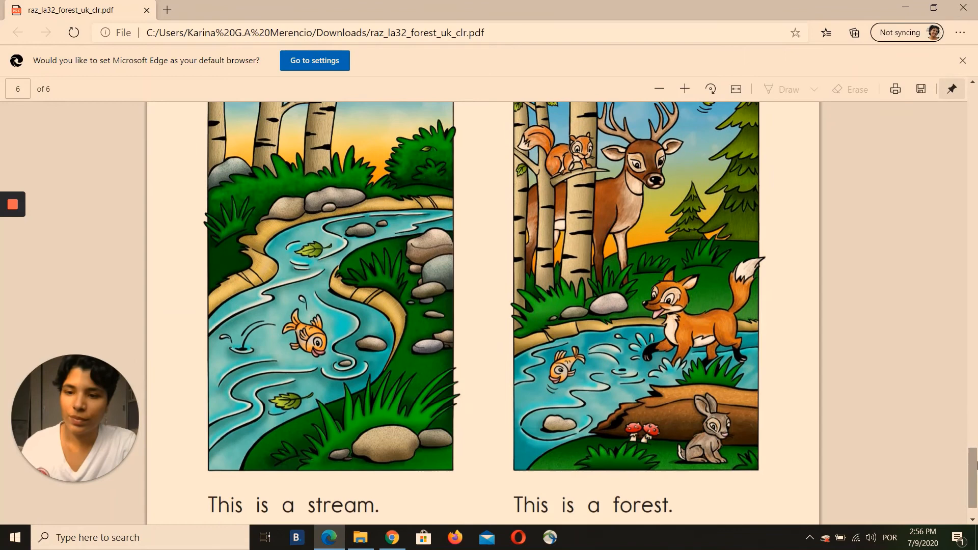
left_click_drag(212, 506, 293, 506)
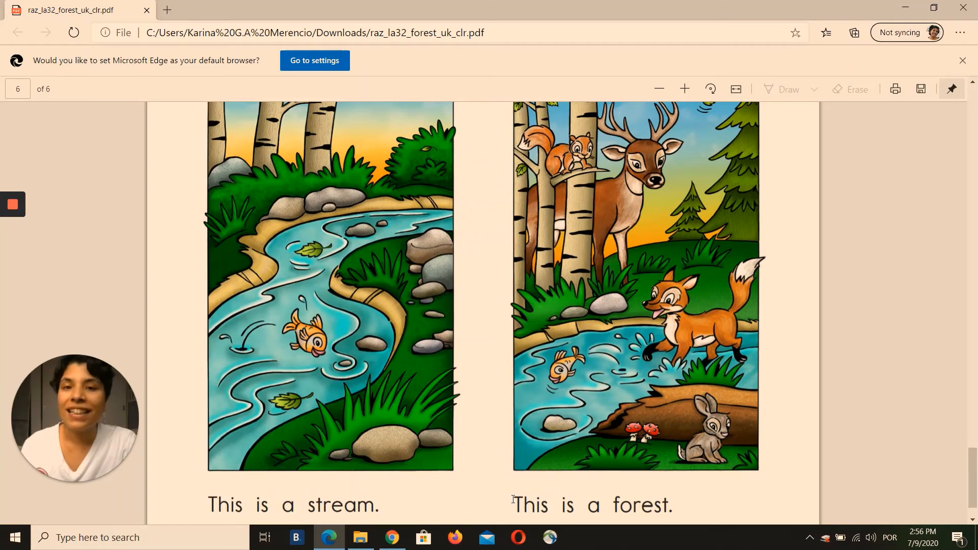
left_click_drag(513, 504, 671, 504)
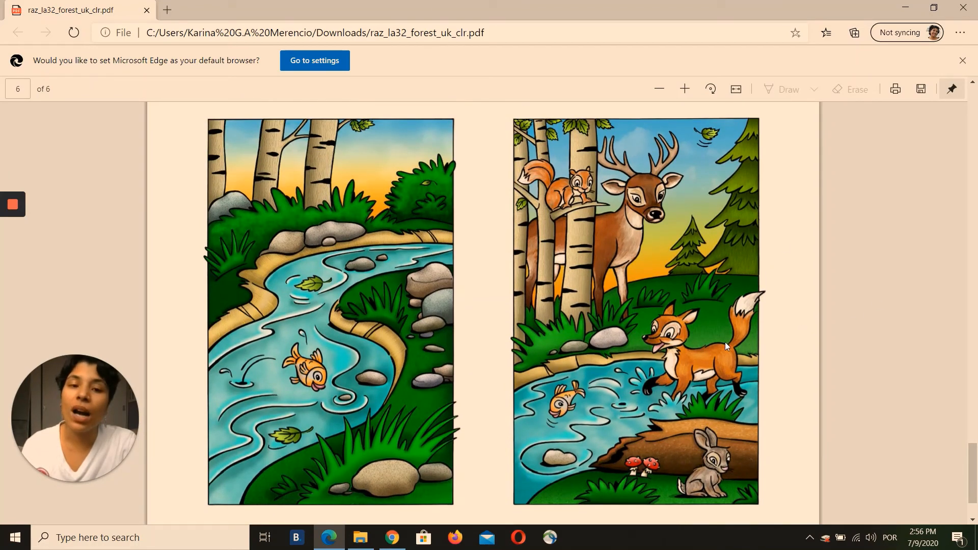
mouse_move(660, 362)
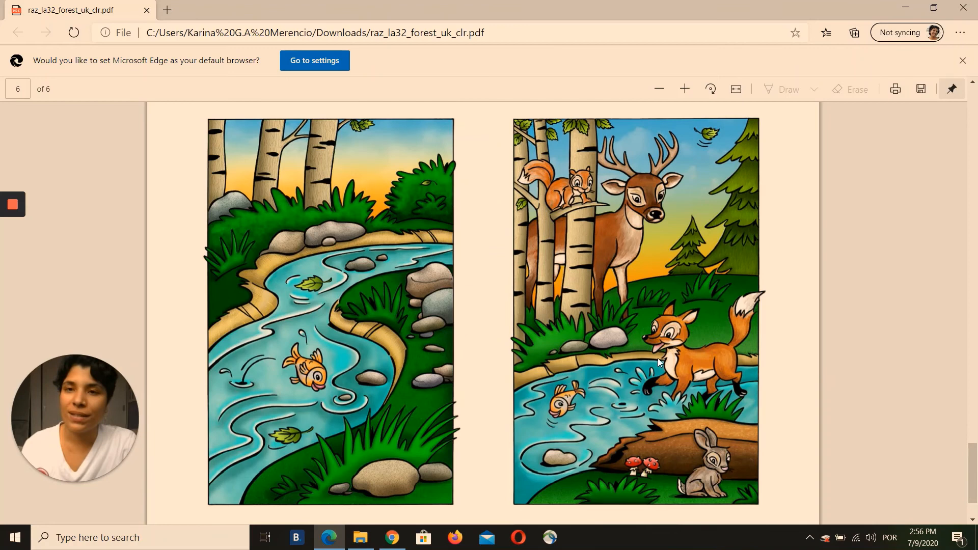